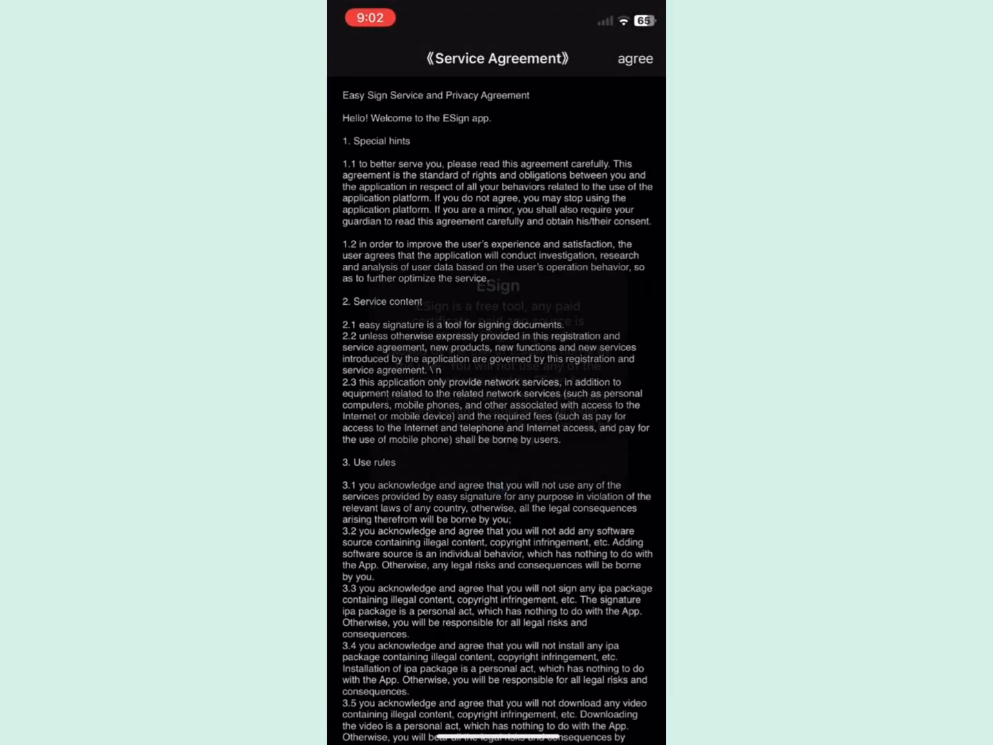
- Accept the agreement and import China Mobile Group Shandong Co., Ltd.zip from Downloads into the file list
click(633, 58)
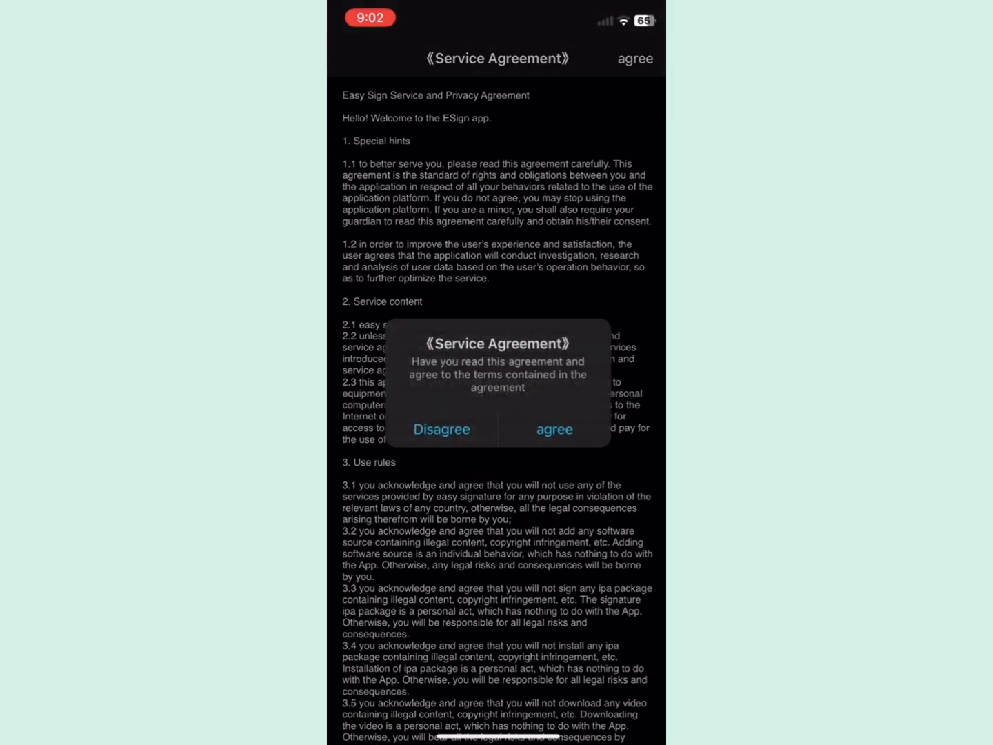
click(555, 429)
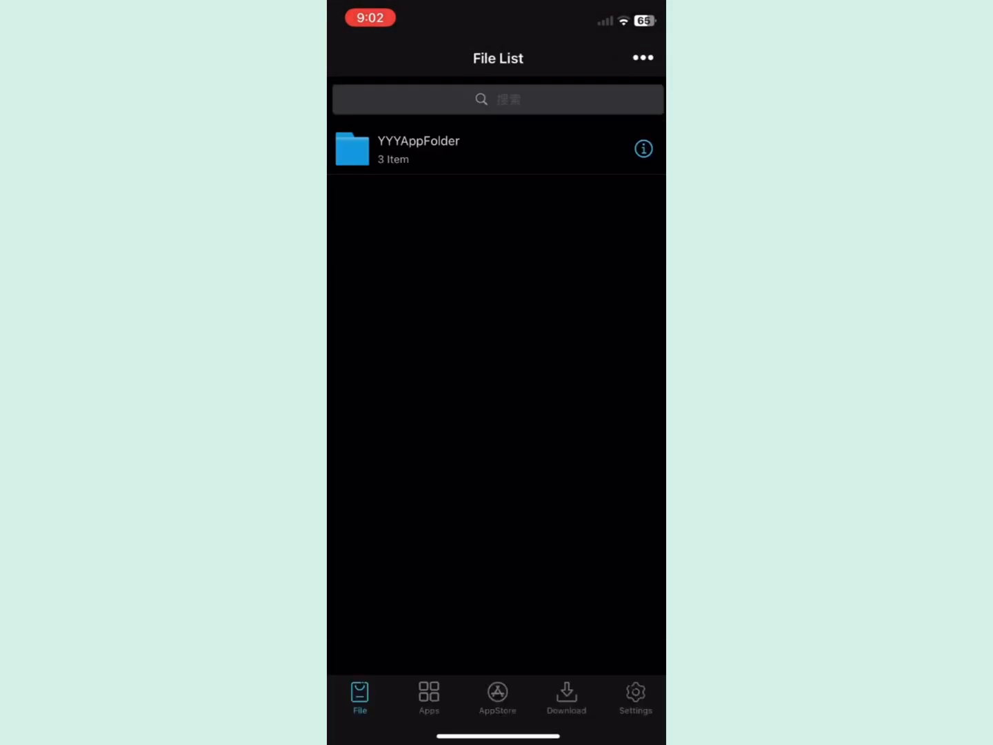
click(643, 58)
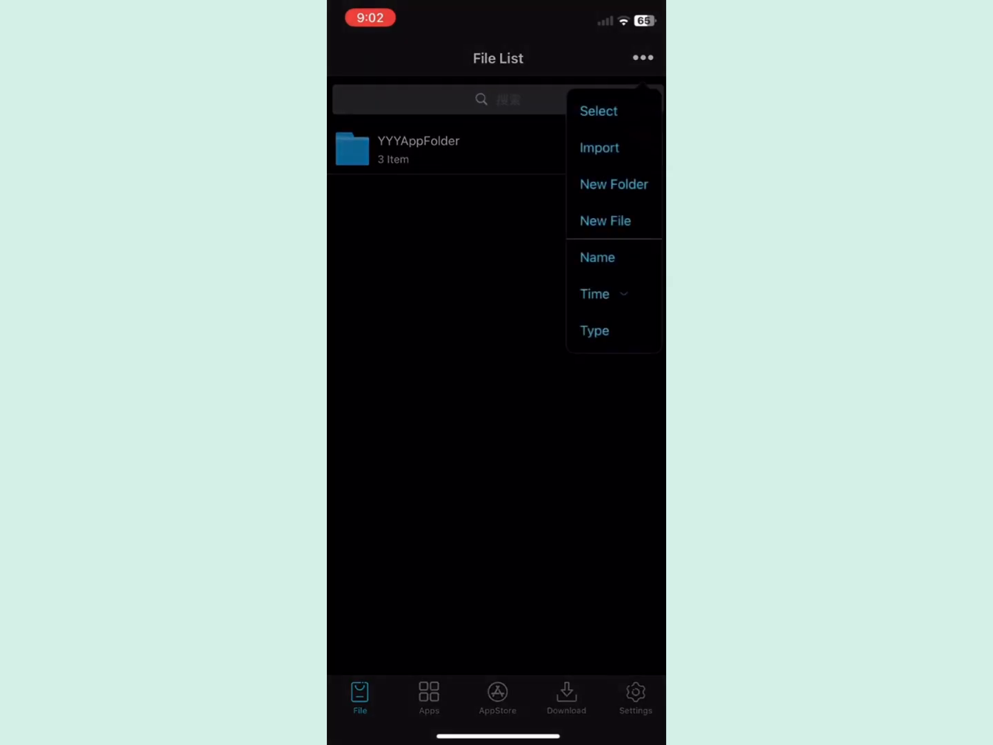
click(599, 148)
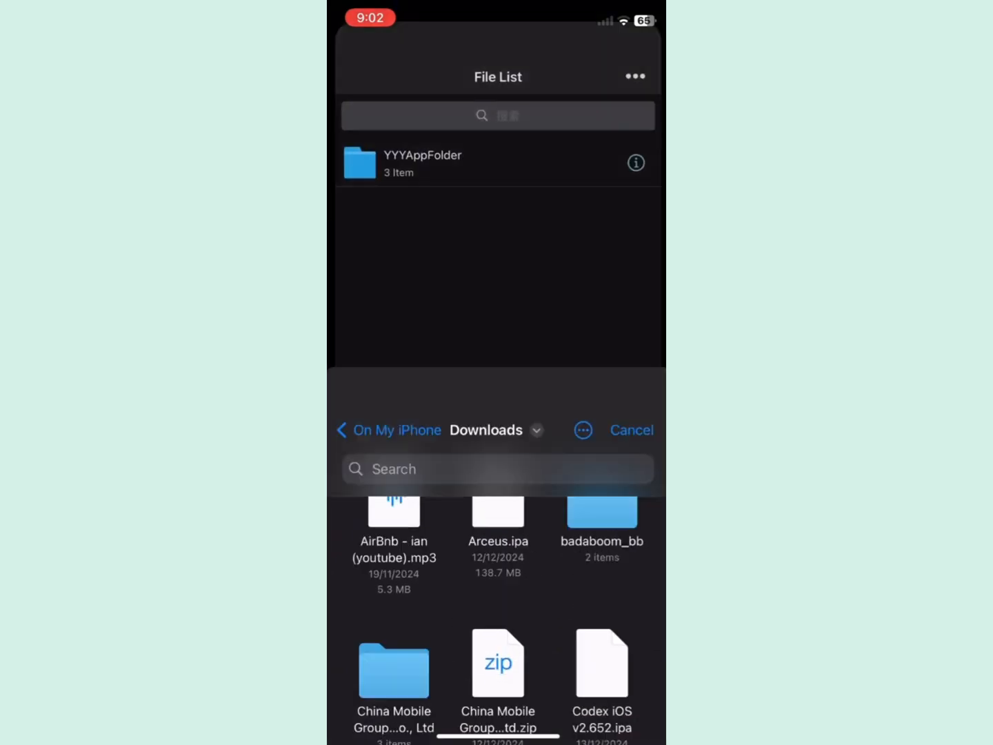
click(498, 663)
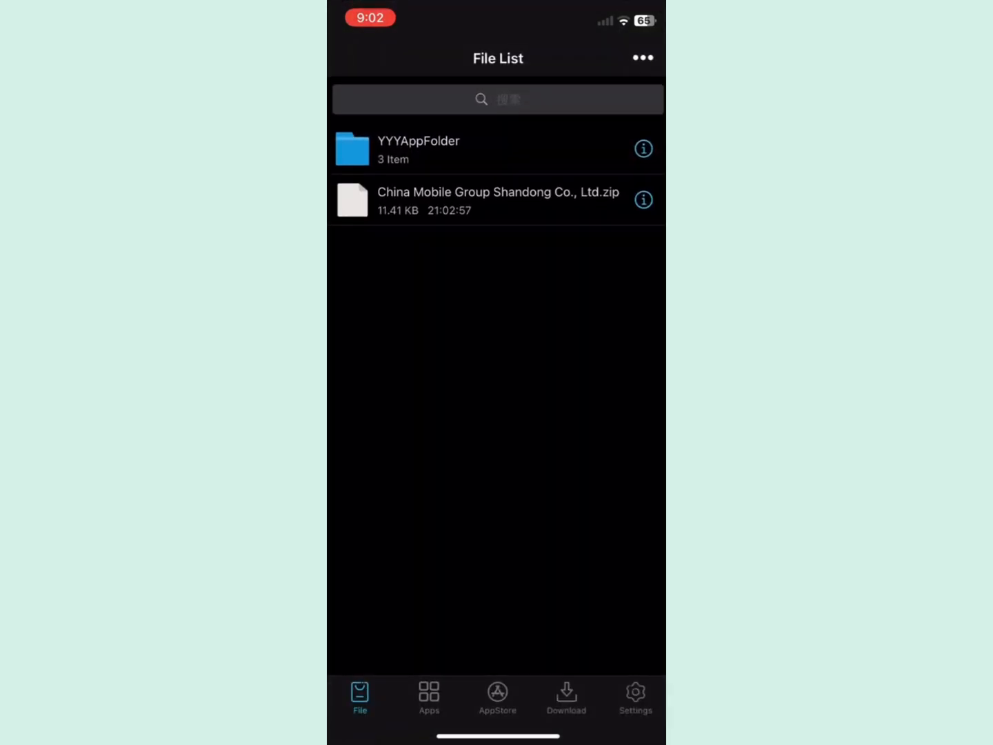
click(496, 198)
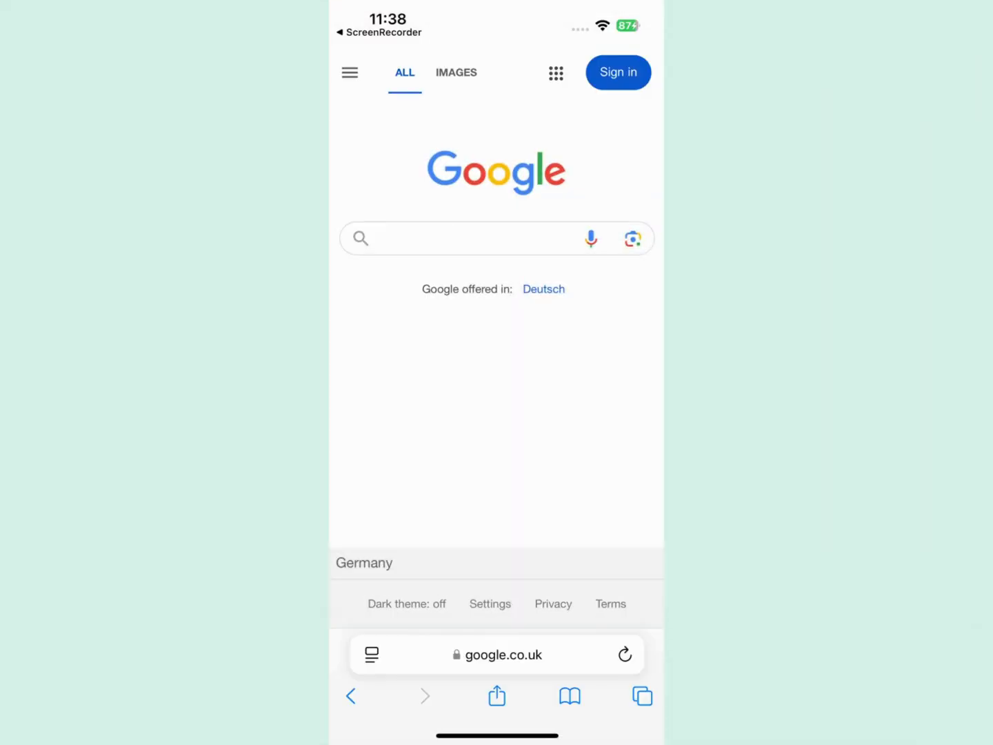
- Enter apkmad in the address bar to reach apkmad.store's ESign IPA listings
click(497, 654)
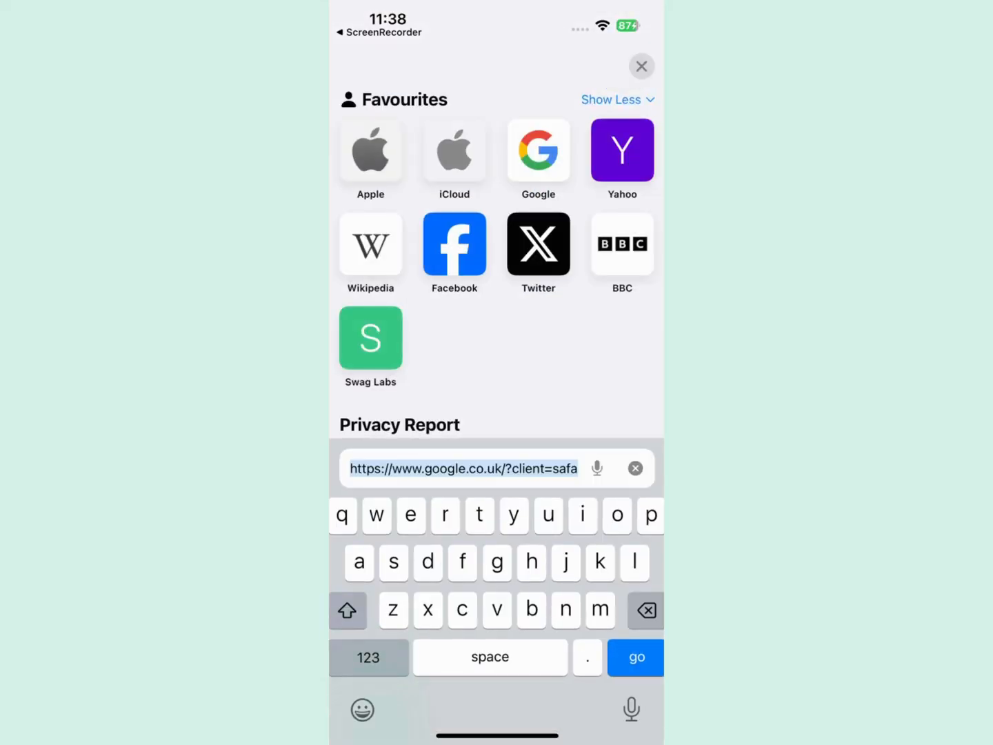
text(apkma)
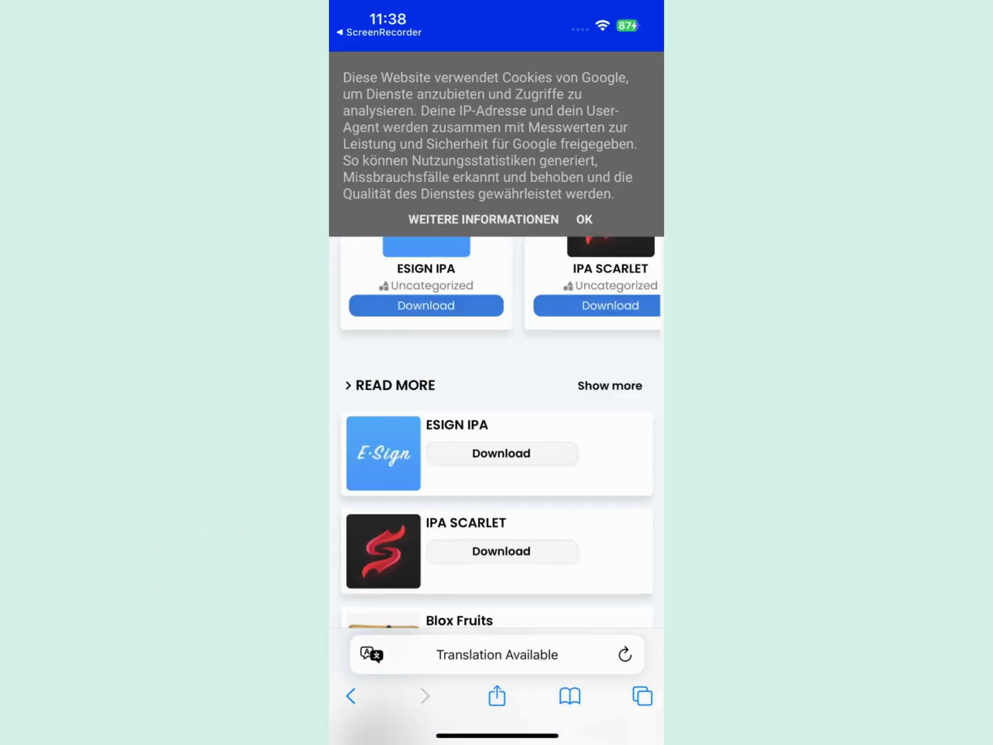
- Dismiss the cookie notice and scroll the ESIGN IPA page to its Download for iOS option
click(583, 220)
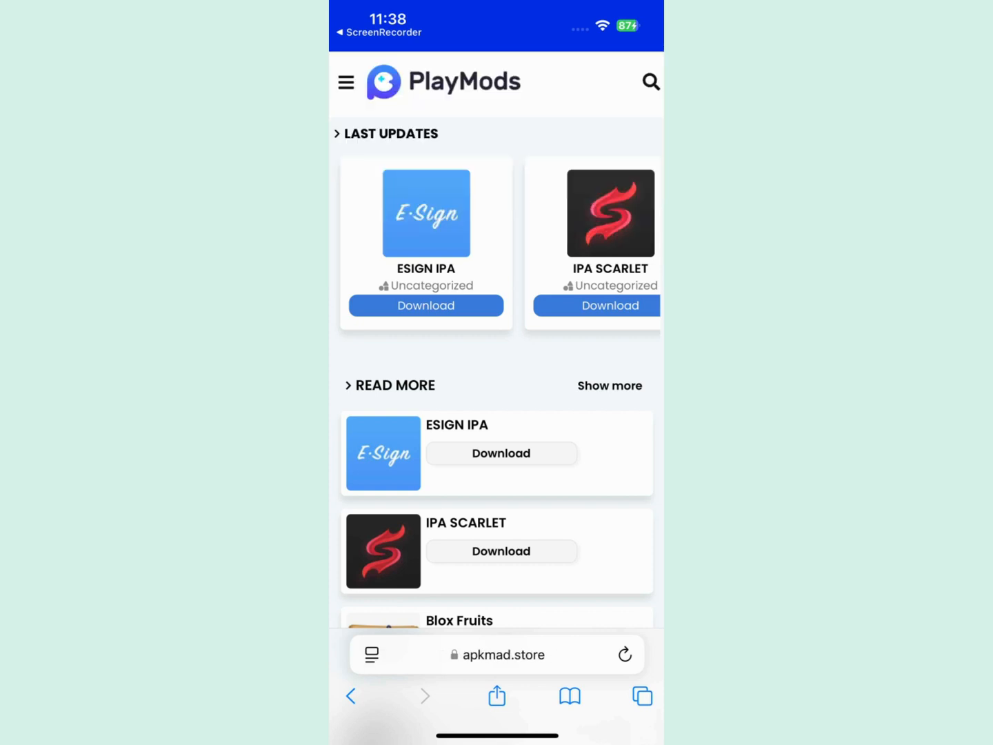
click(425, 213)
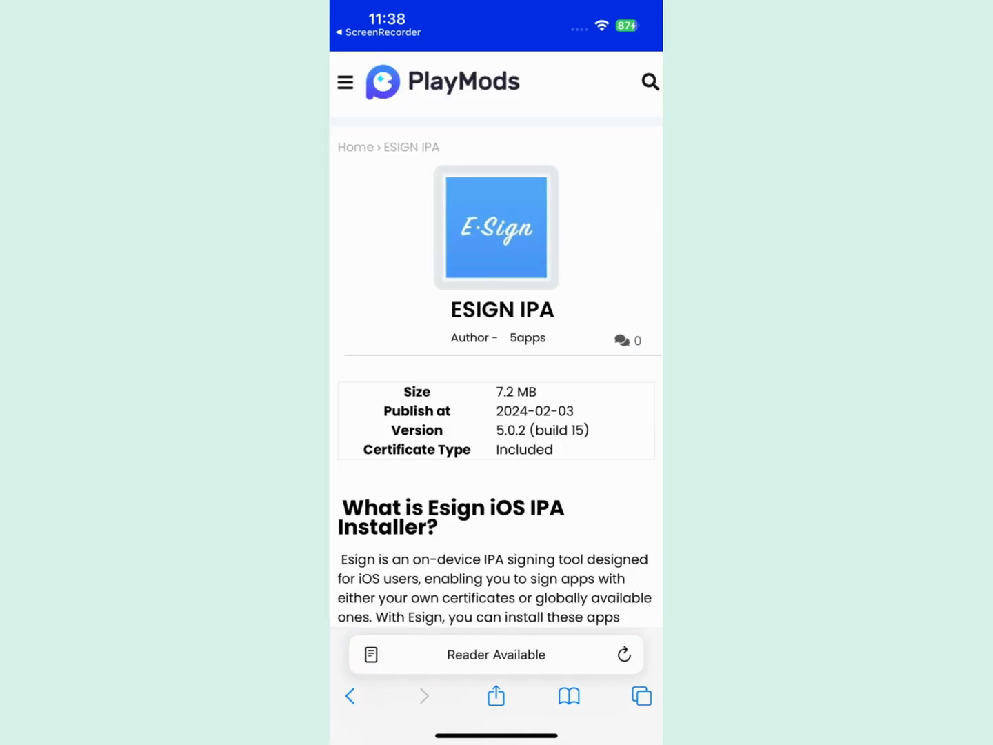
scroll(down, 3)
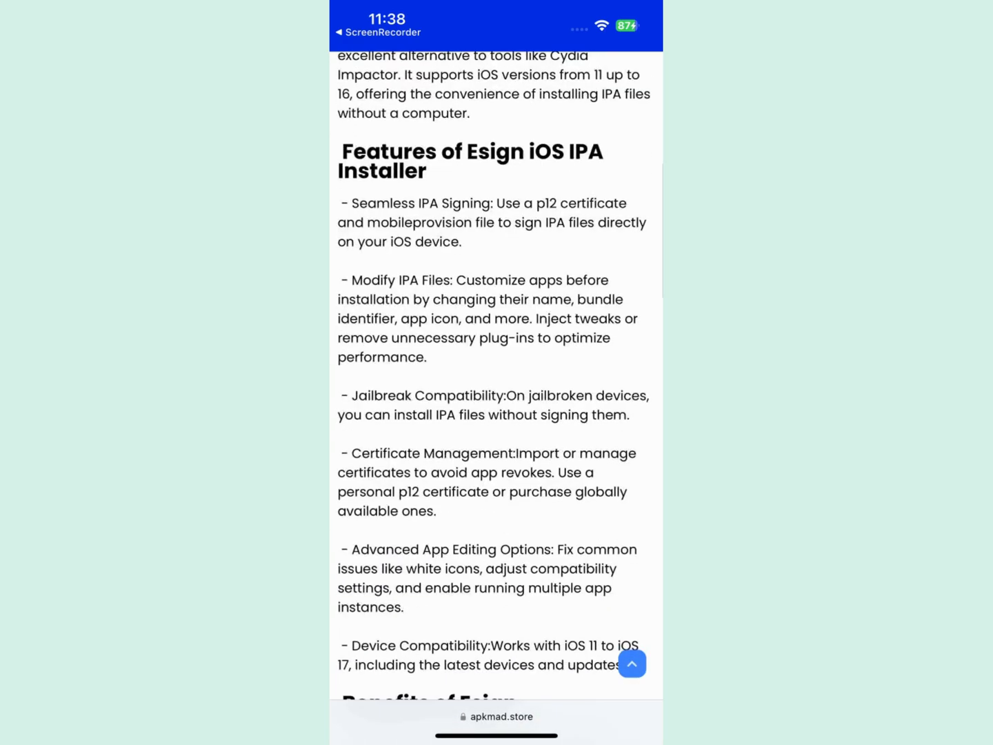
scroll(down, 3)
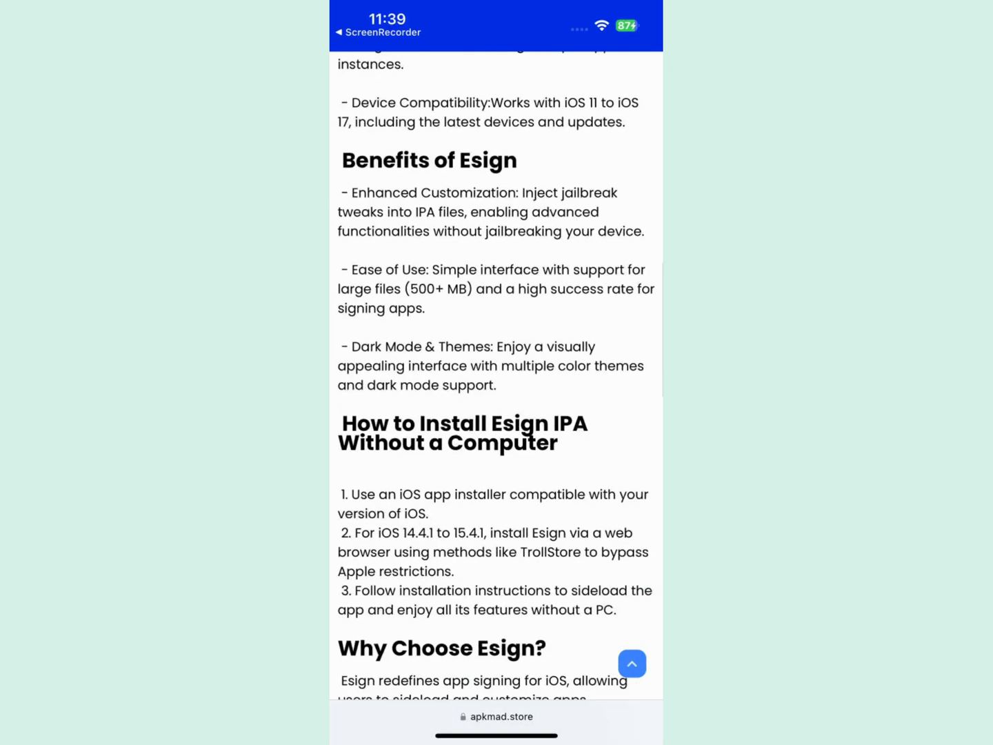
scroll(down, 3)
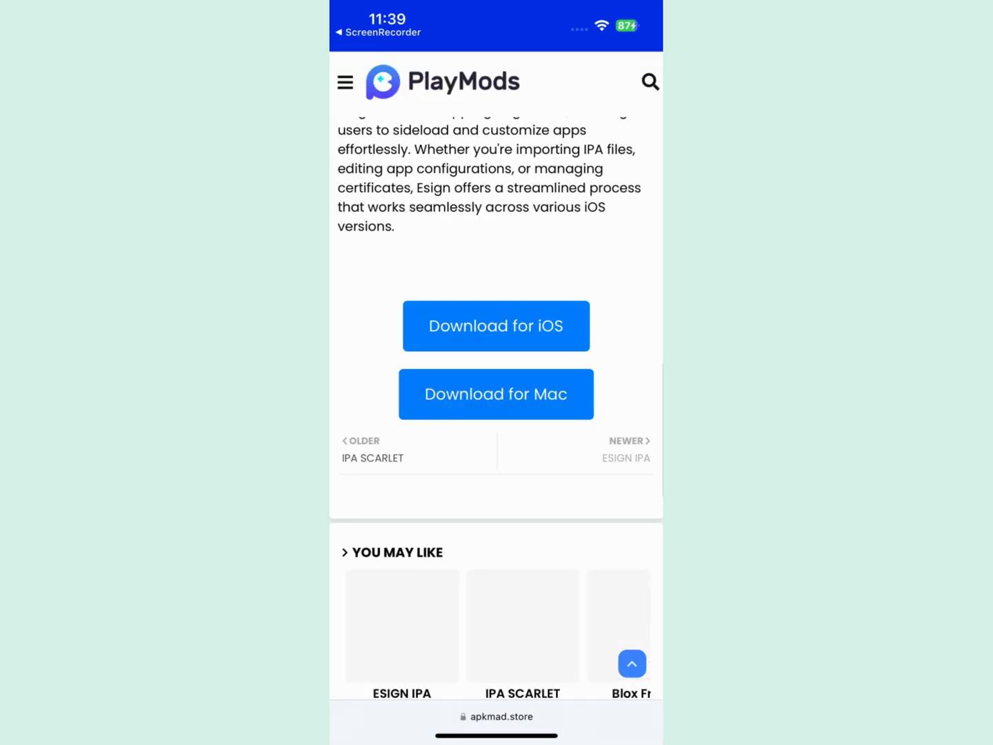
scroll(down, 3)
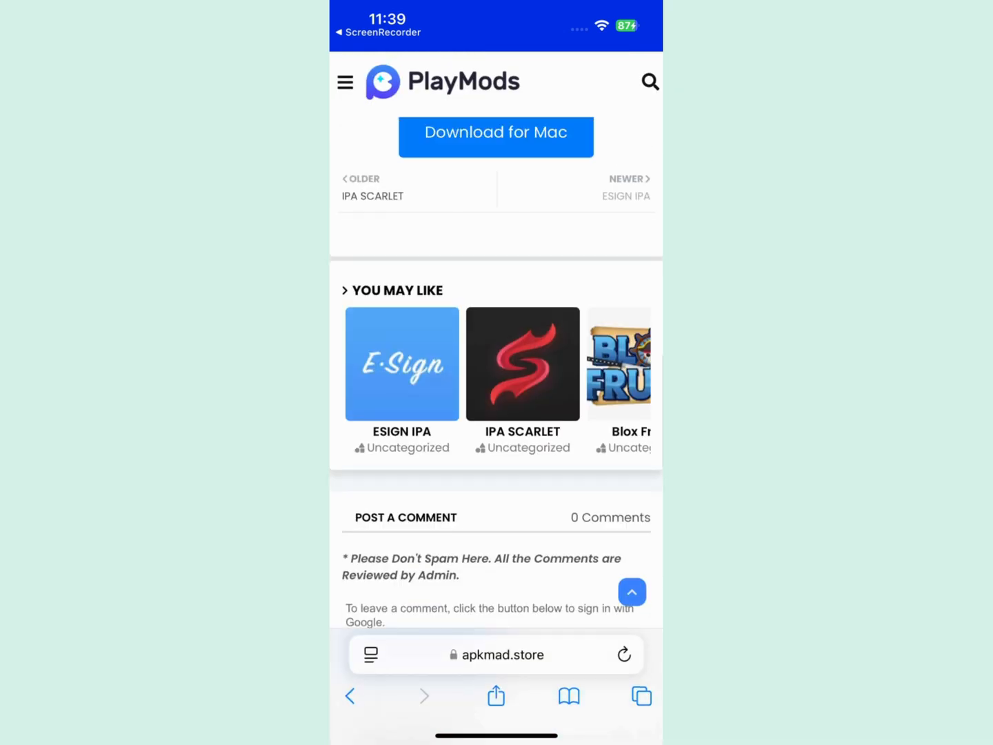
scroll(down, 3)
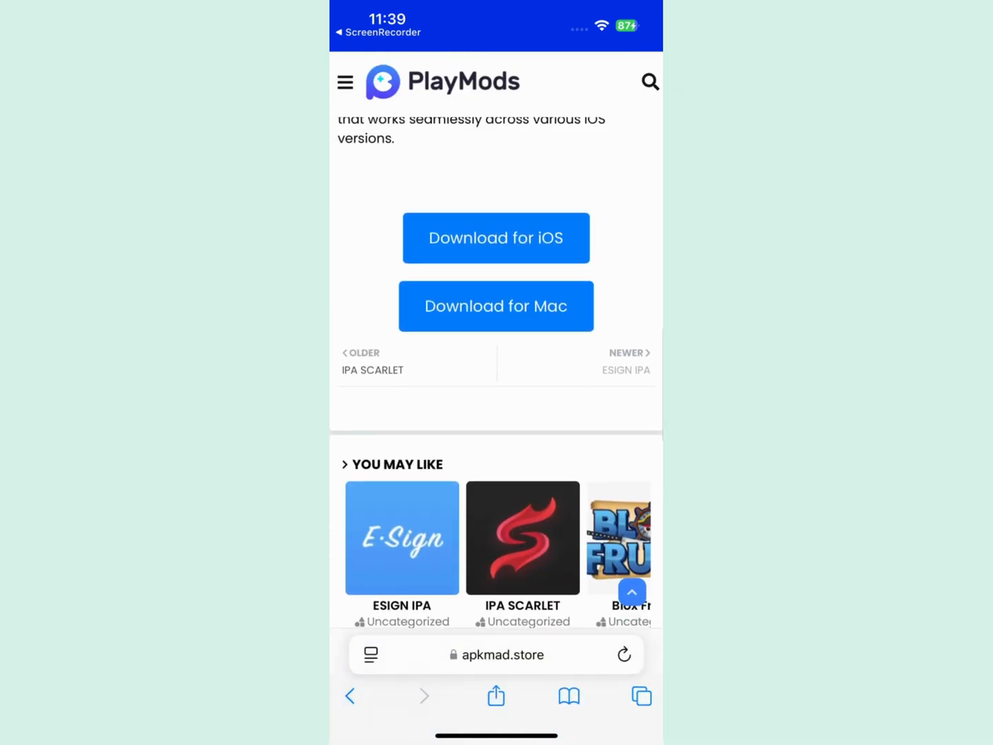
- Import the .p12 certificate with its password, then the .mobileprovision profile, and return to the file list
click(496, 238)
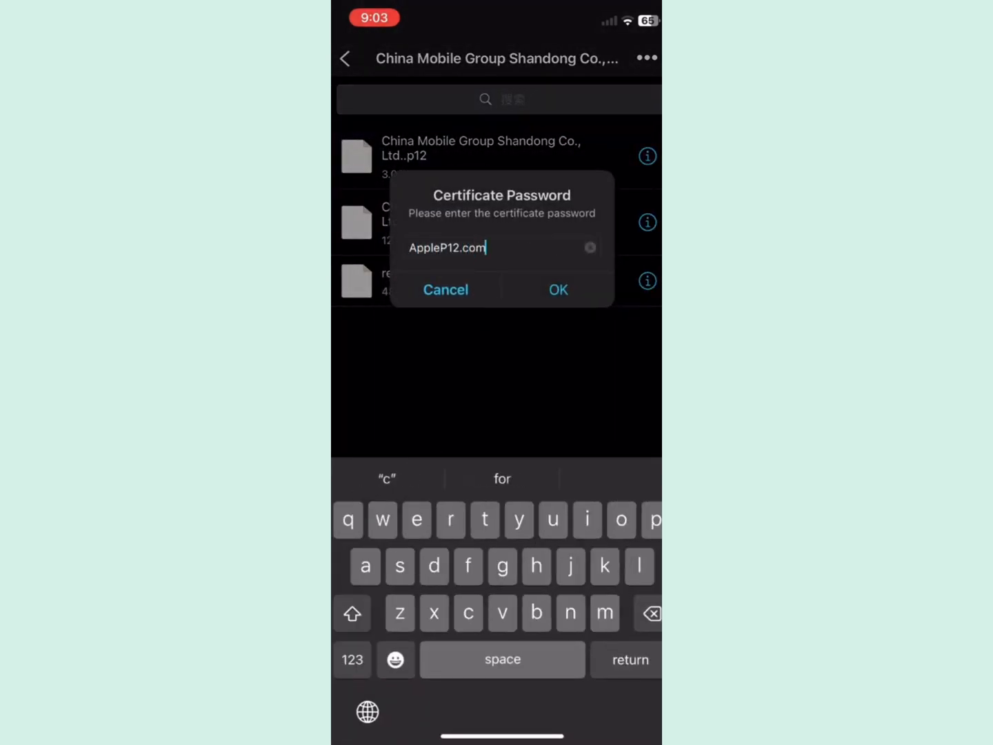
click(558, 290)
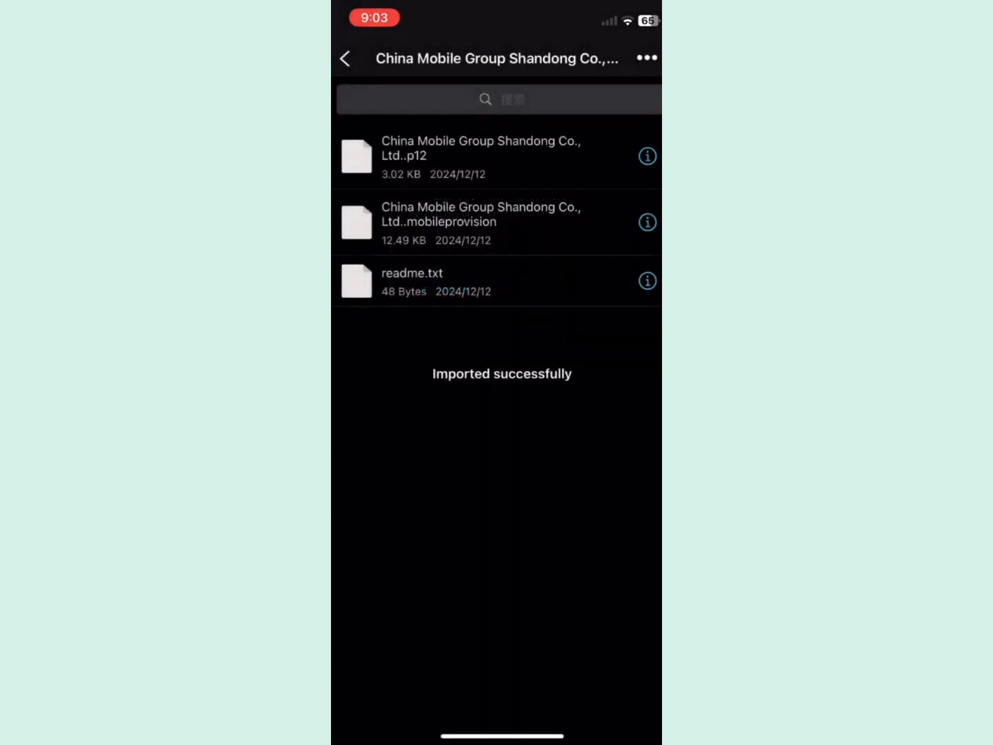
click(480, 221)
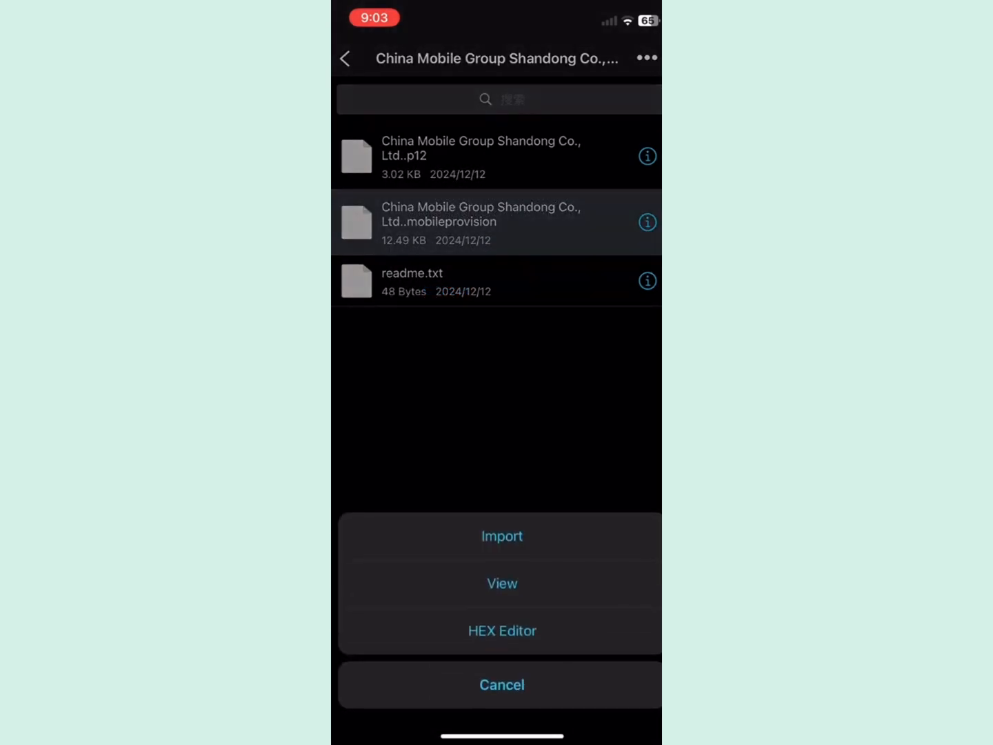
click(502, 535)
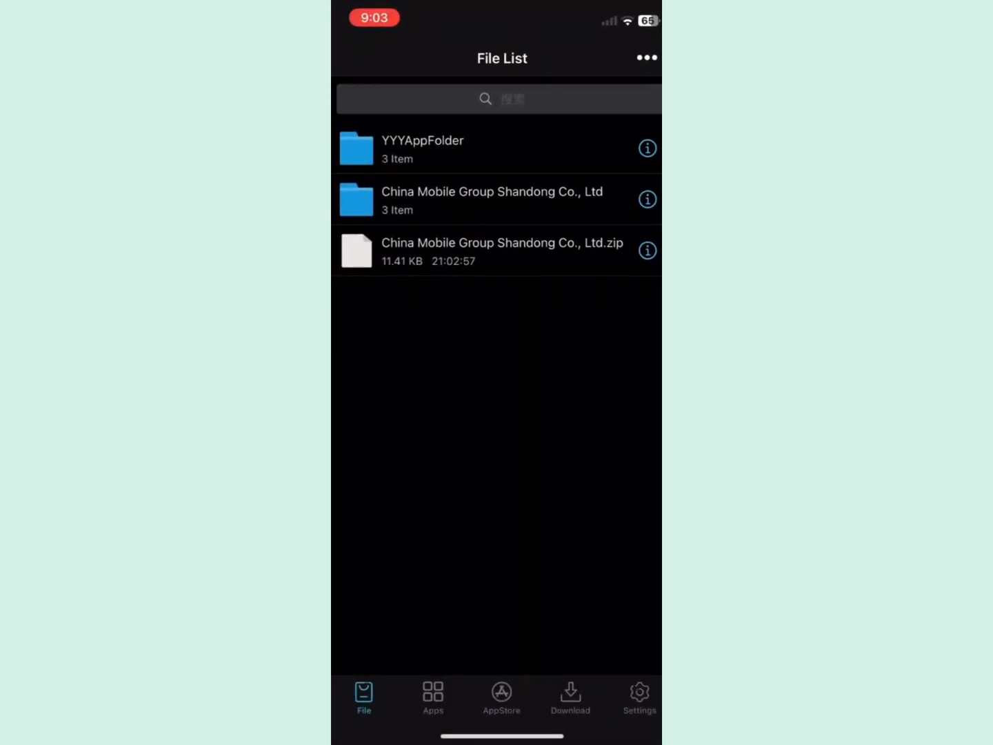
click(645, 58)
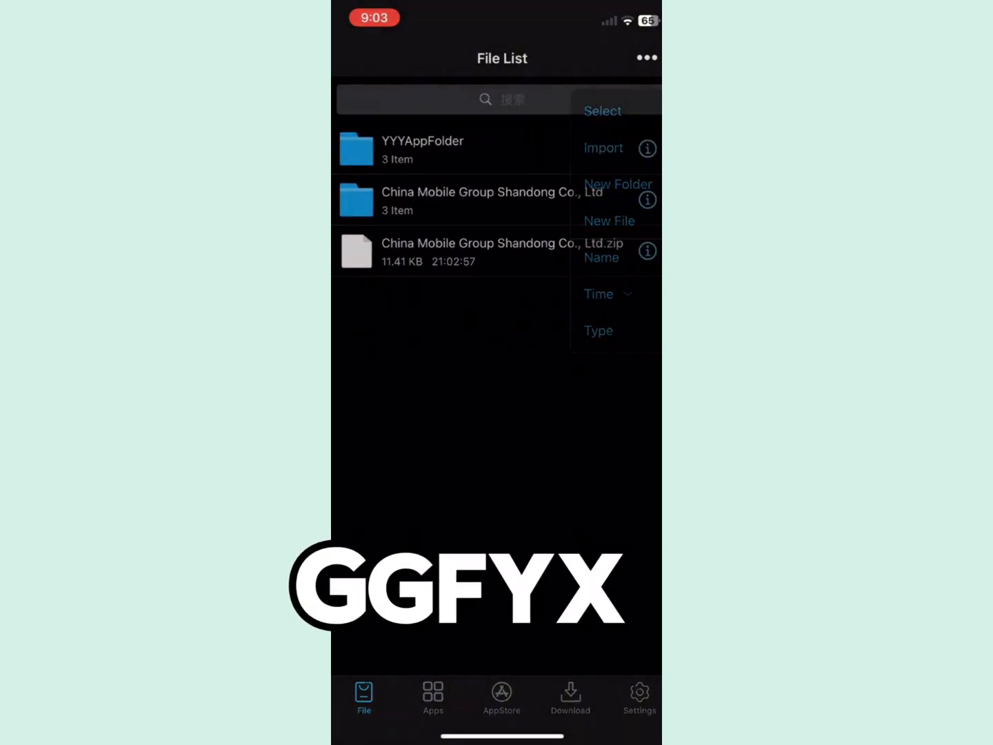